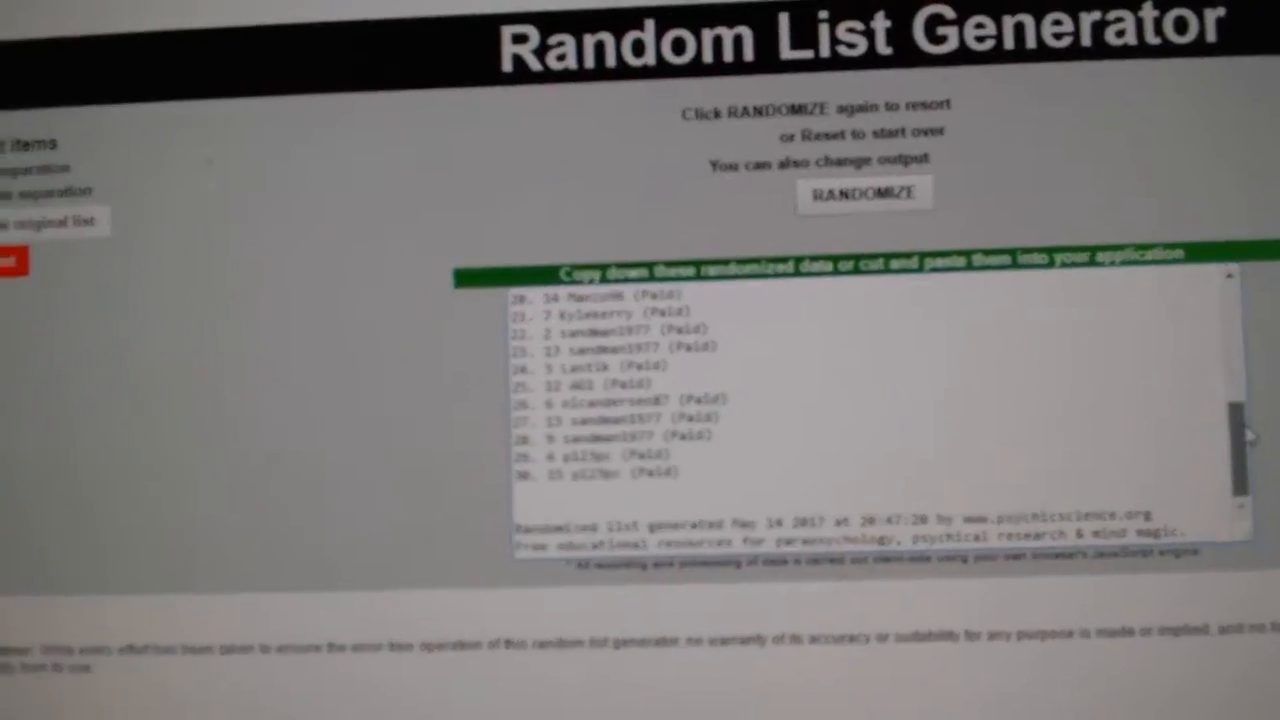
Reshuffle the numbered participant list into a new random order
click(863, 191)
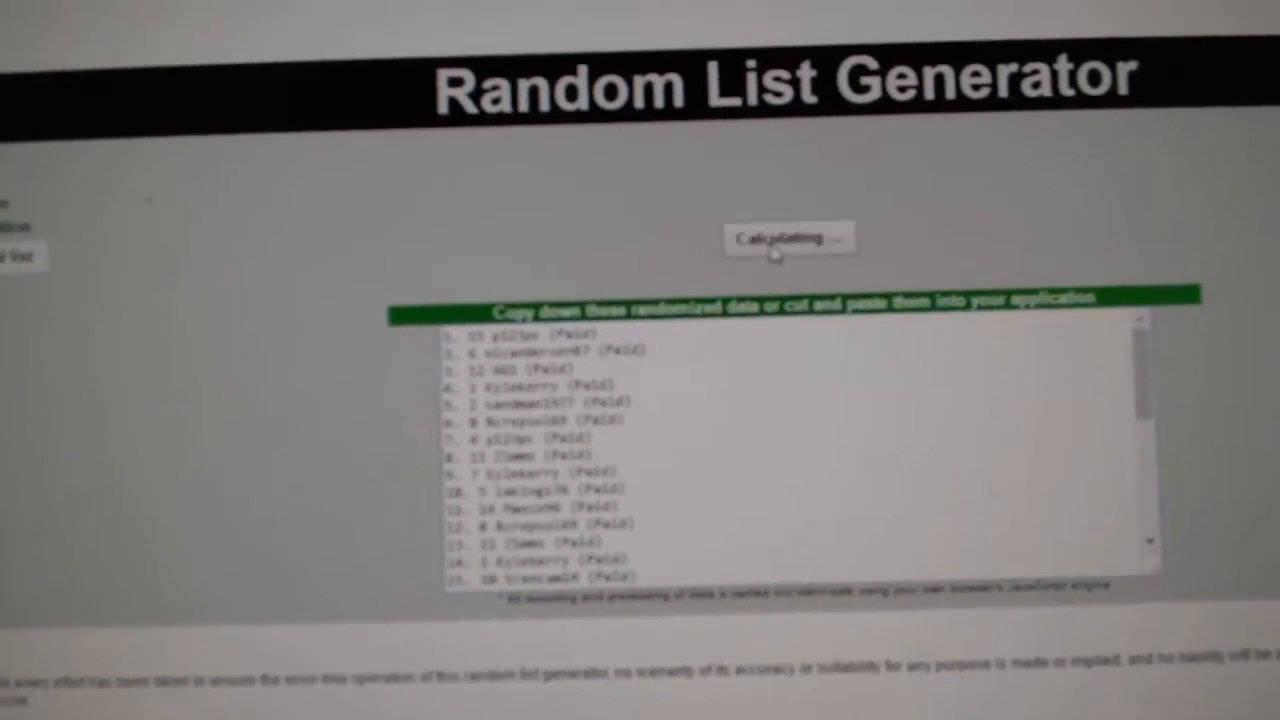
click(789, 239)
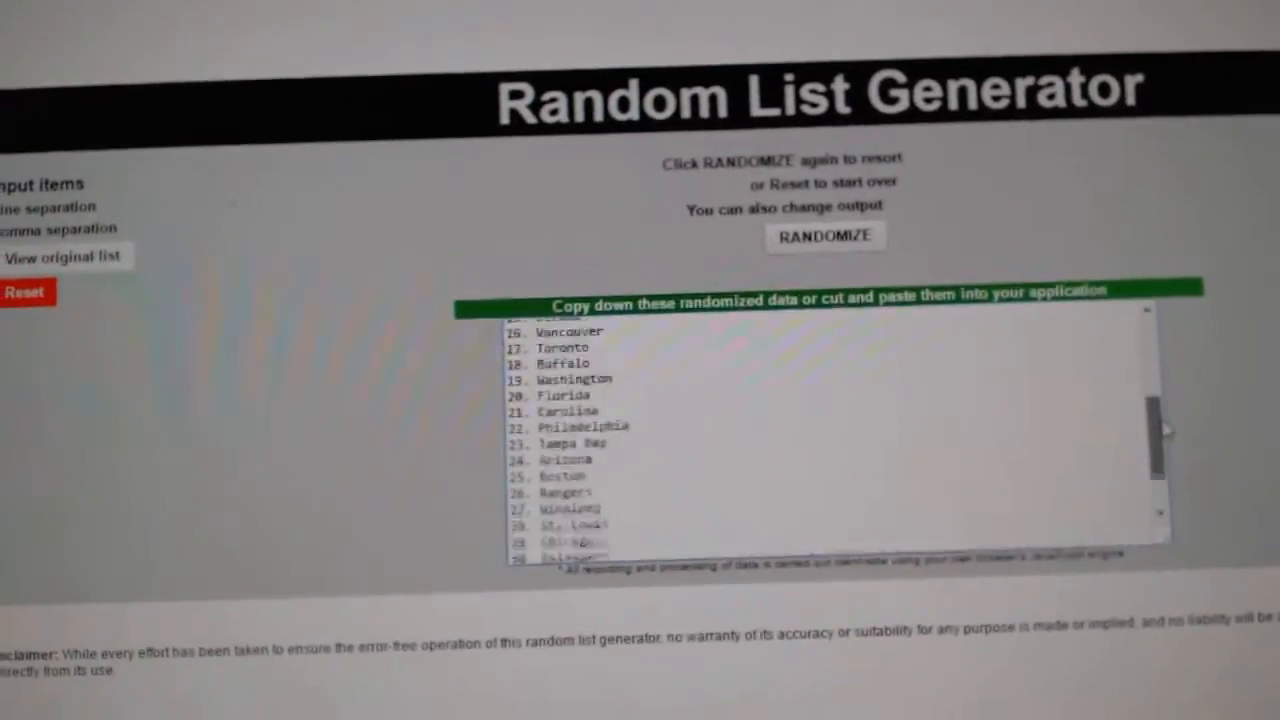
Randomize the team city list, including Vancouver, Toronto, Buffalo and Washington
click(826, 236)
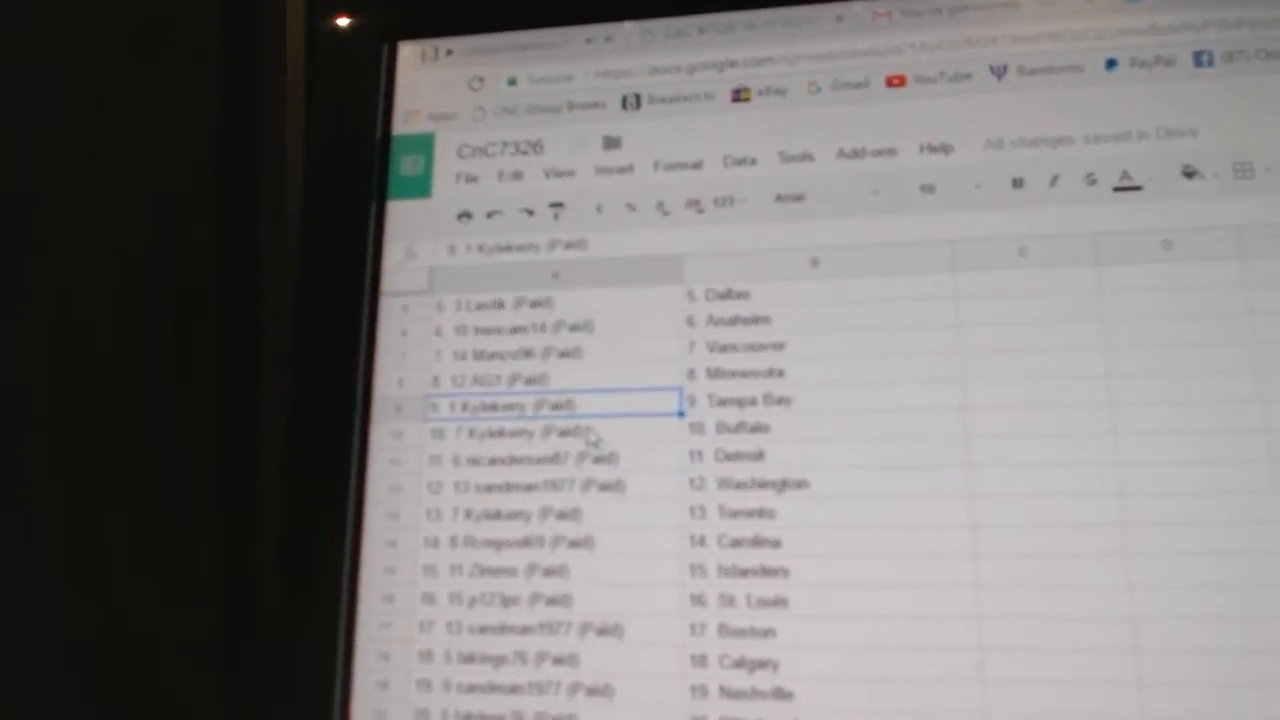
Click through participant rows in the CnC7326 sheet, checking each paired team, e.g. Edmonton
click(500, 451)
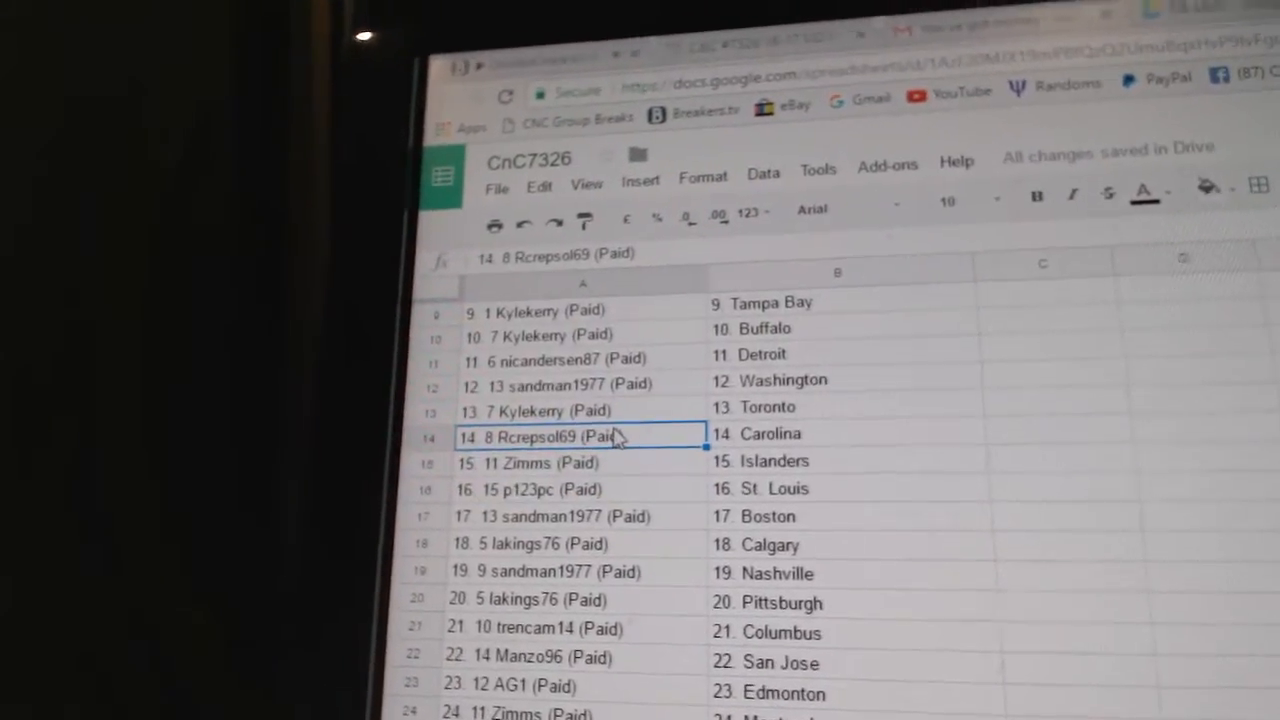
click(540, 457)
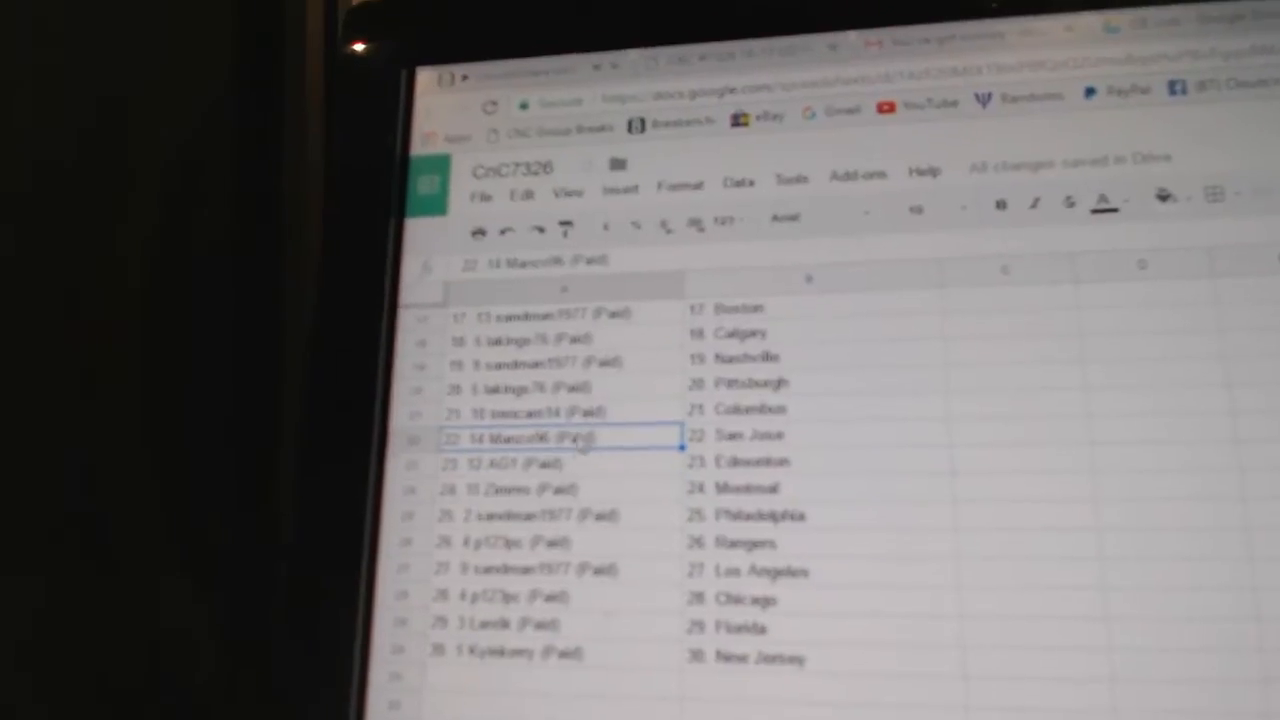
click(555, 459)
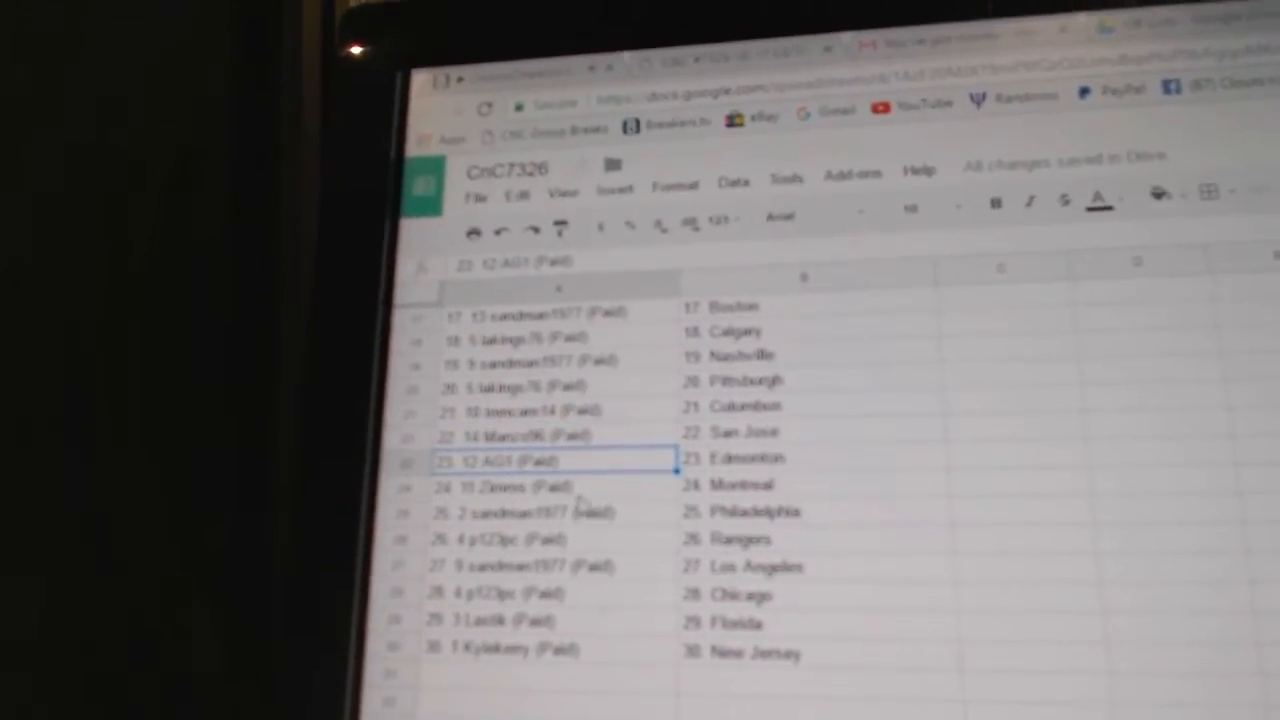